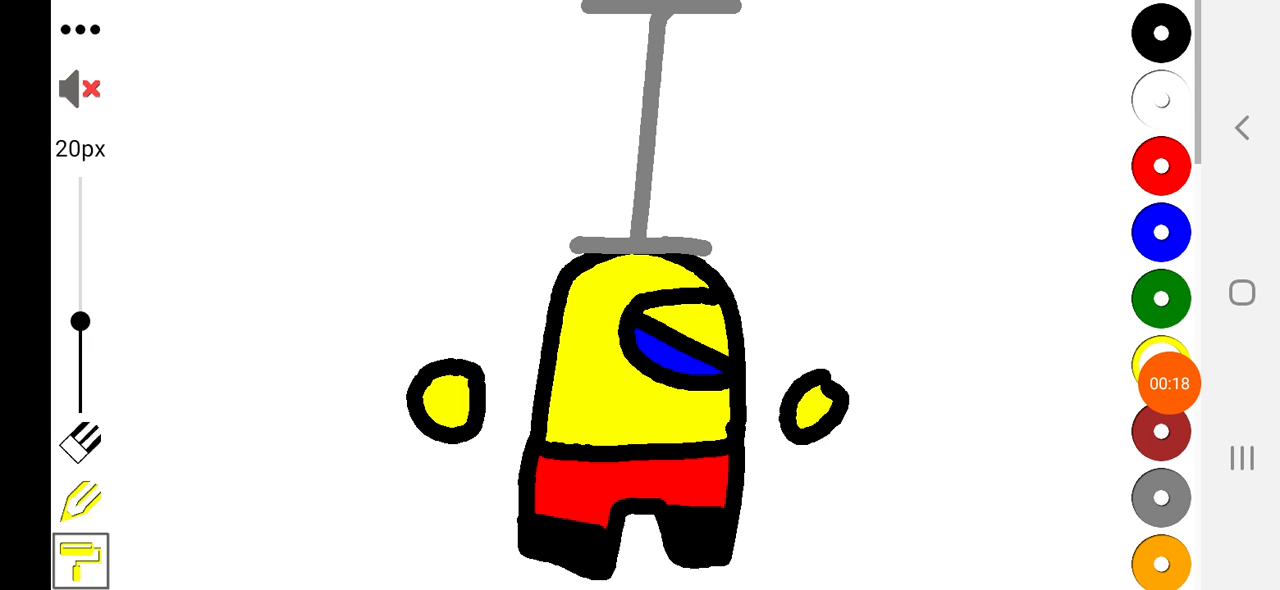
Draw a dark red crewmate with blue visor beside a grey machine with green and red levers.
left_click(1164, 364)
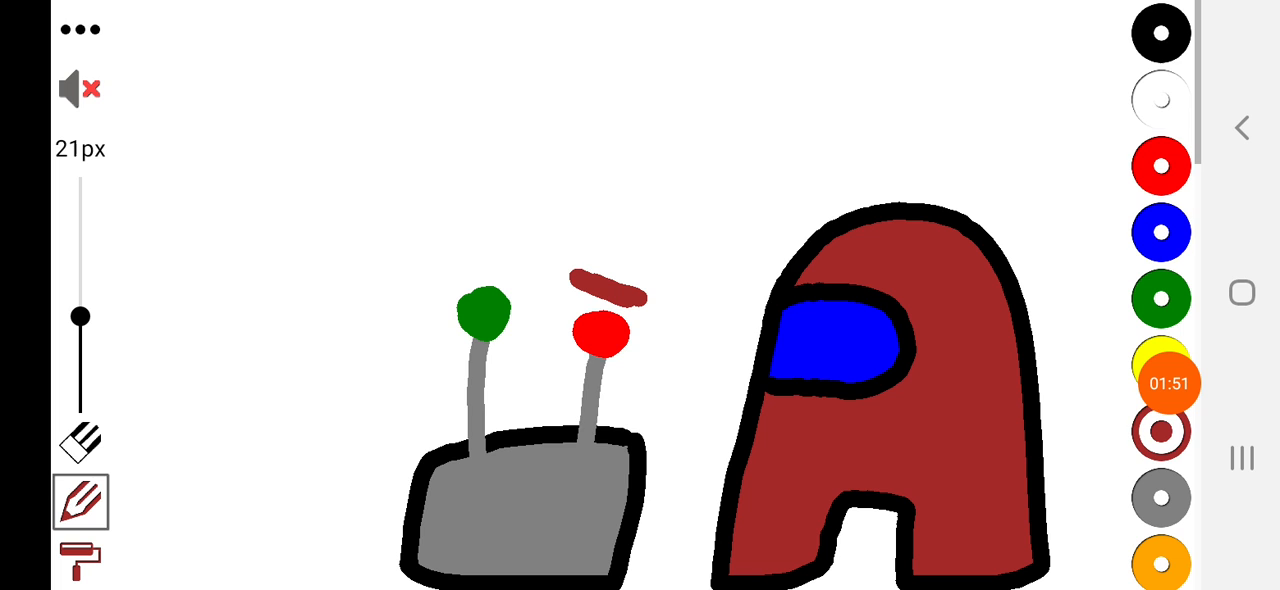
Redraw the machine larger with flattened knobs and turn the crewmate's visor toward it.
left_click(1168, 384)
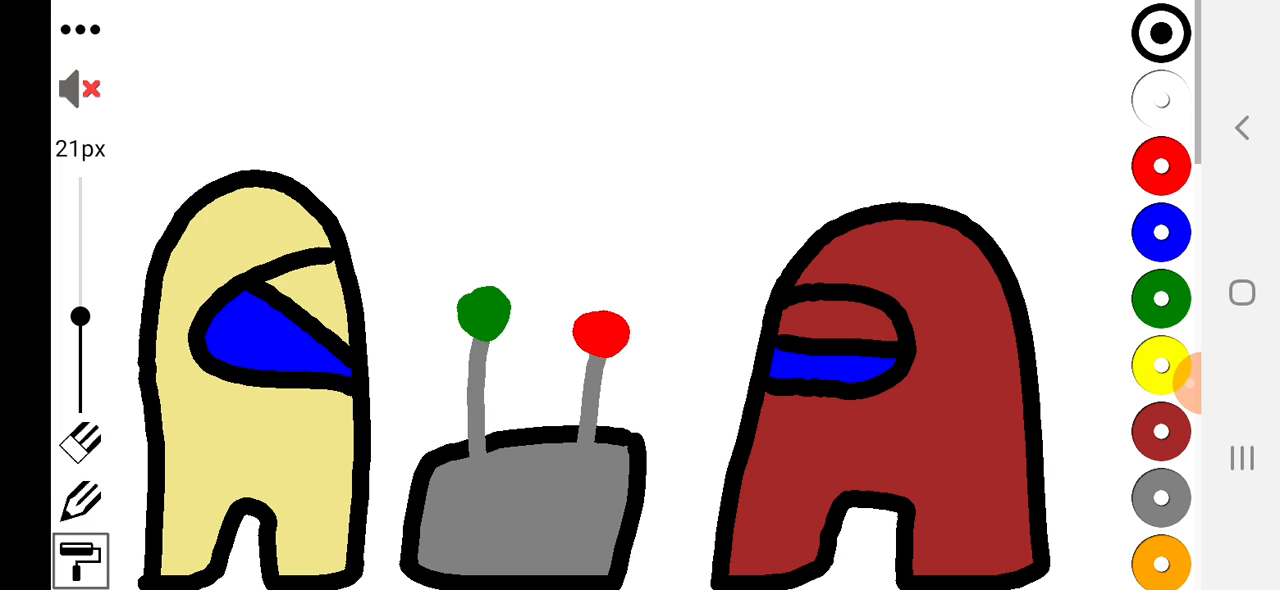
left_click(78, 500)
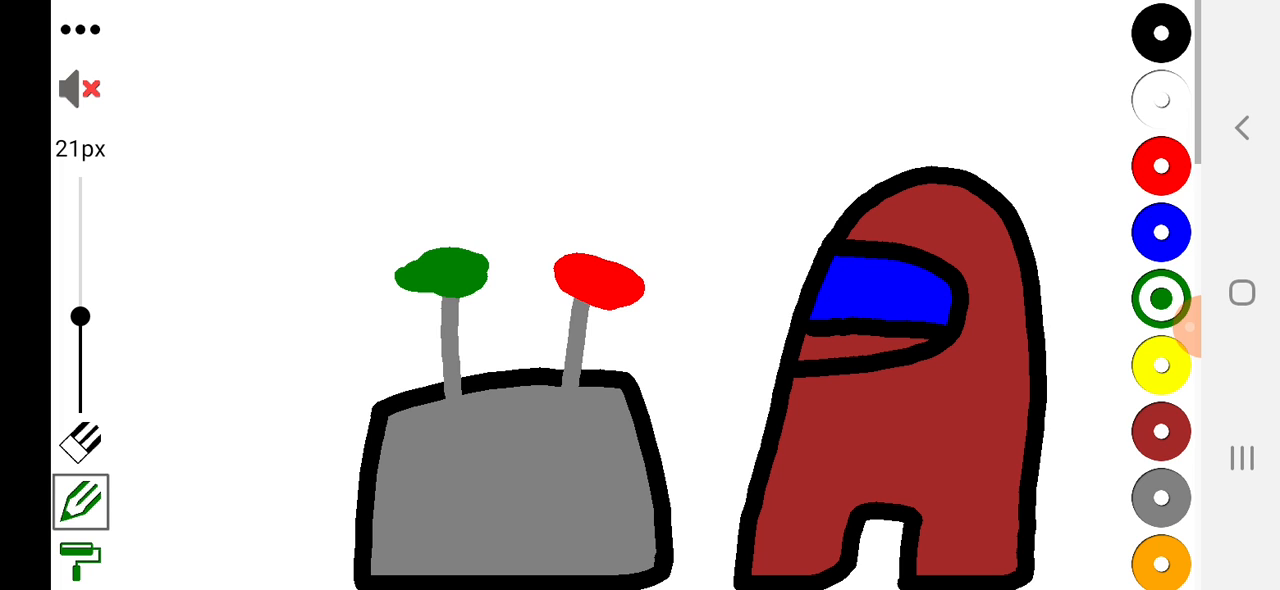
Advance through the pulled-lever and hanging yellow crewmate frames, ending on an all-black canvas.
left_click(1172, 310)
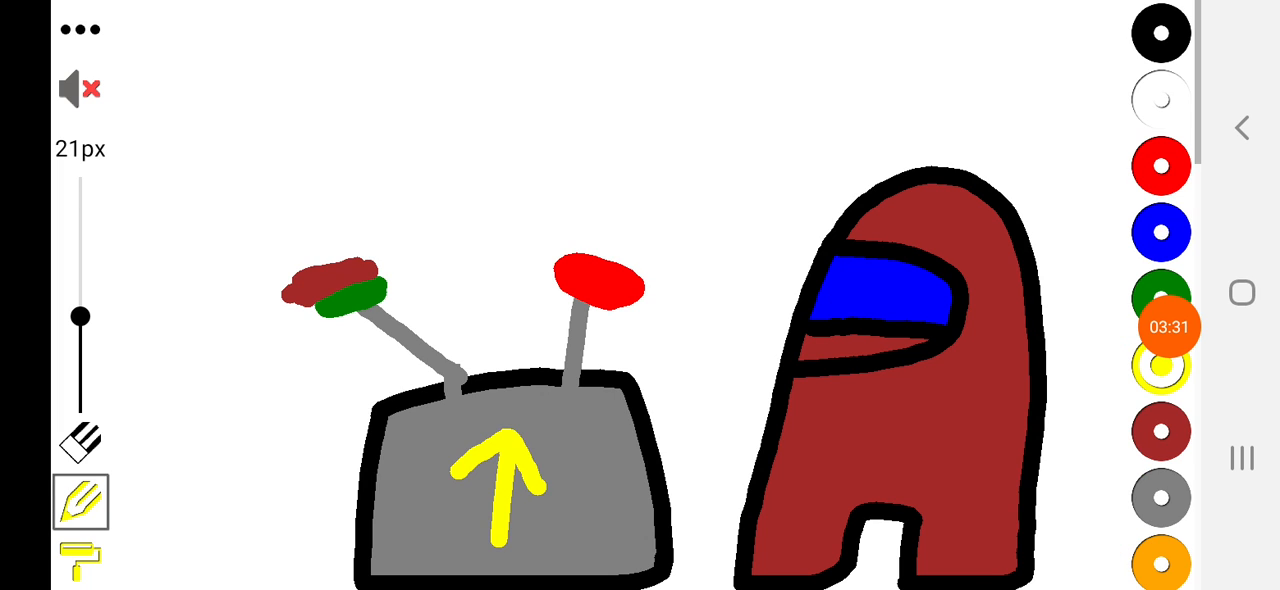
left_click(1164, 326)
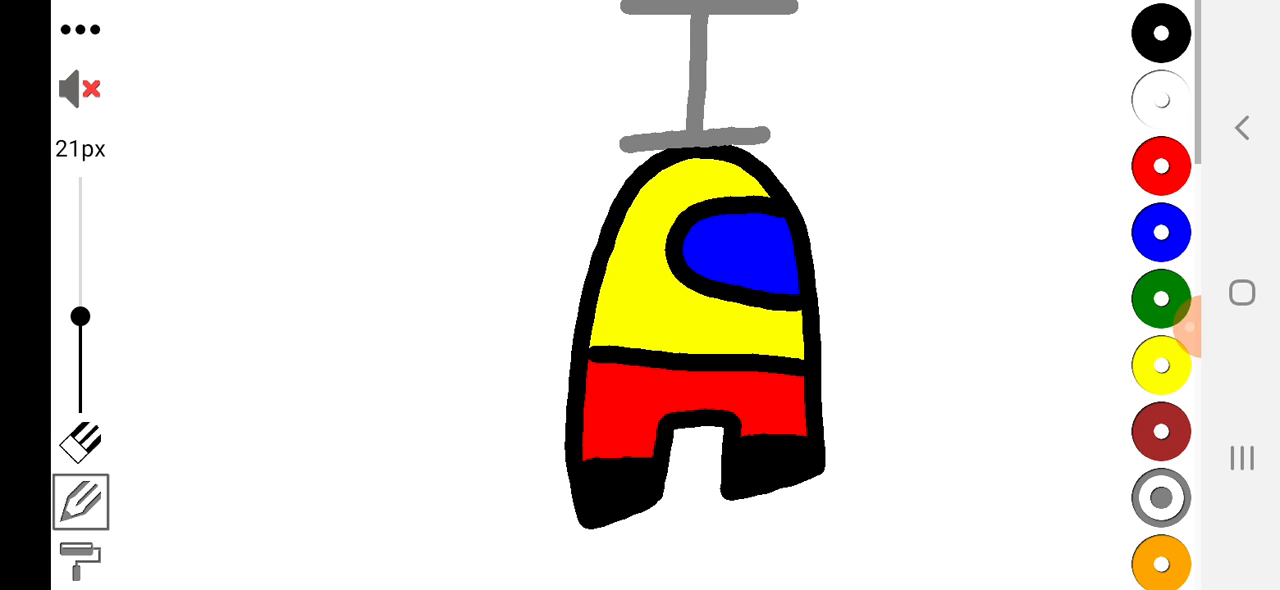
left_click(78, 556)
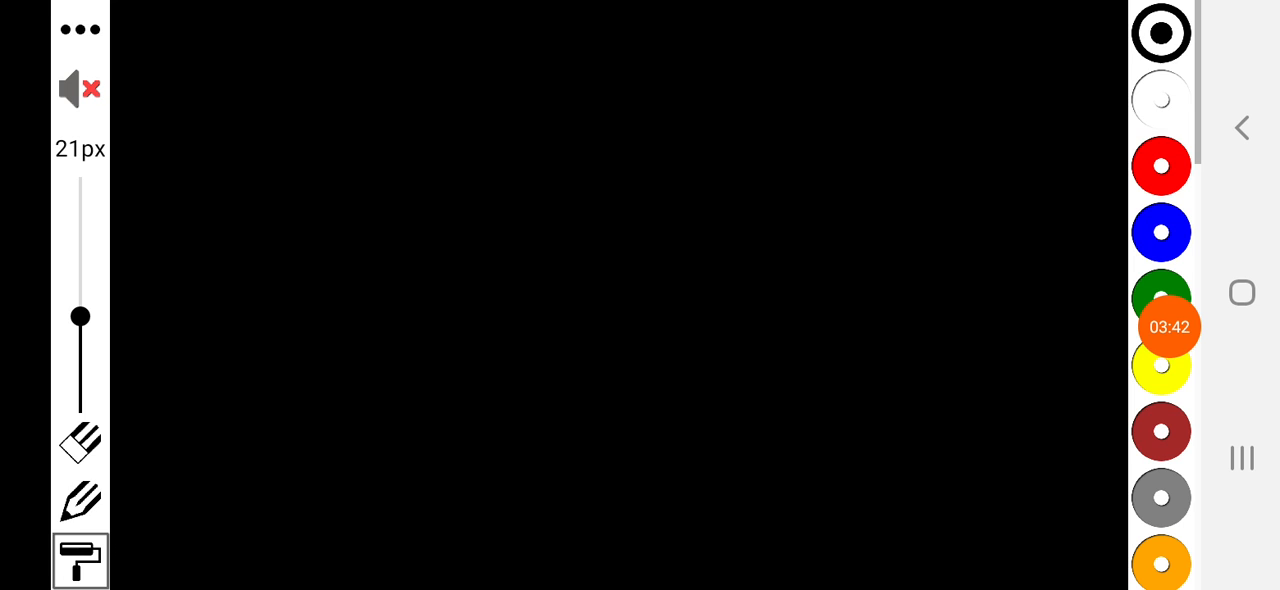
left_click(1168, 328)
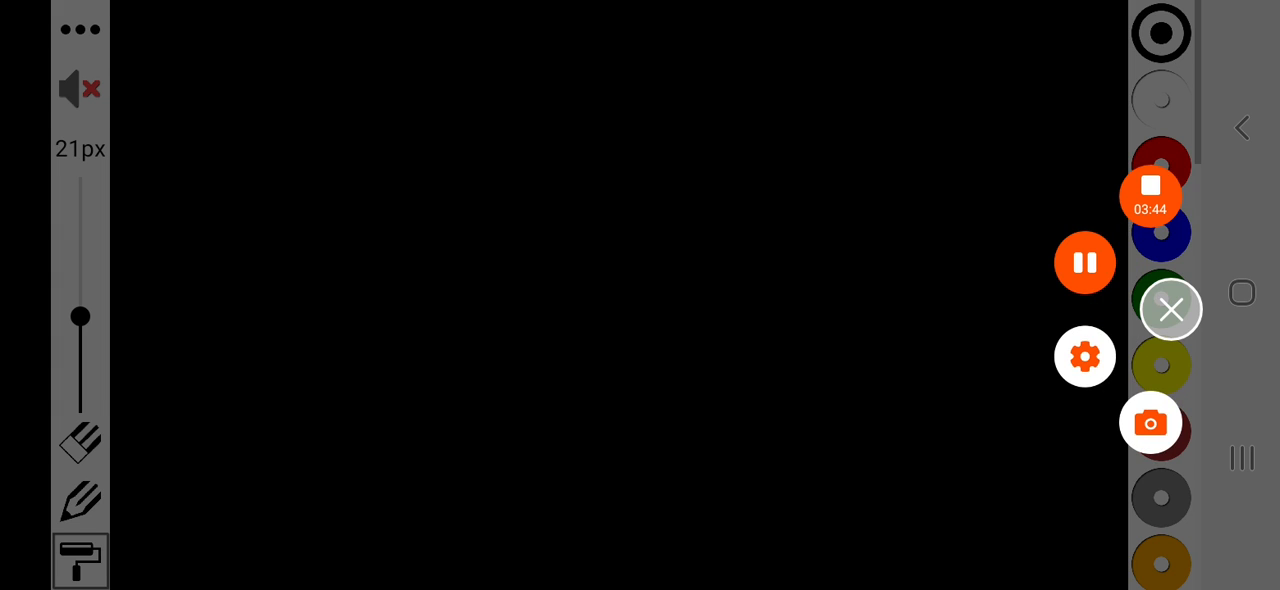